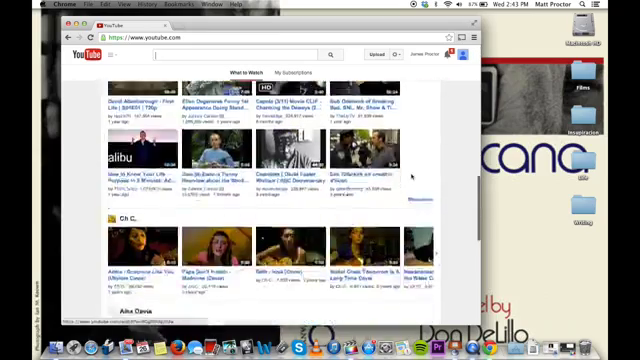
scroll(down, 3)
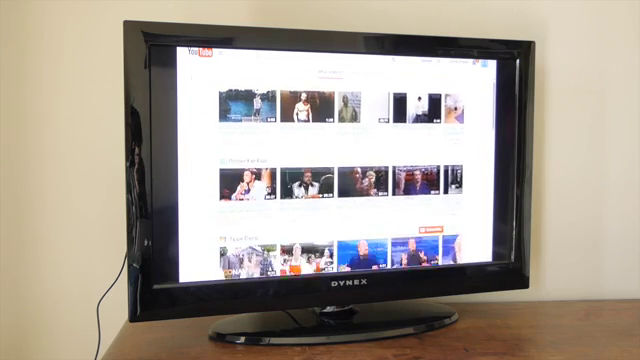
scroll(down, 3)
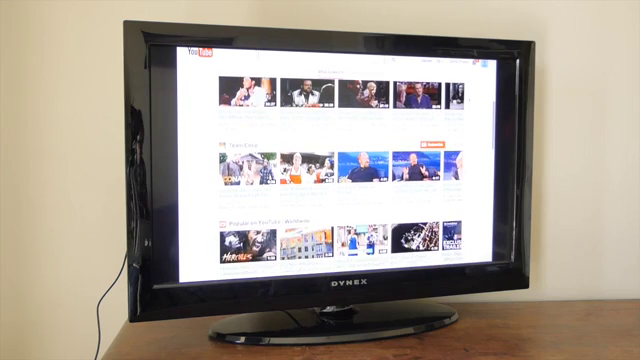